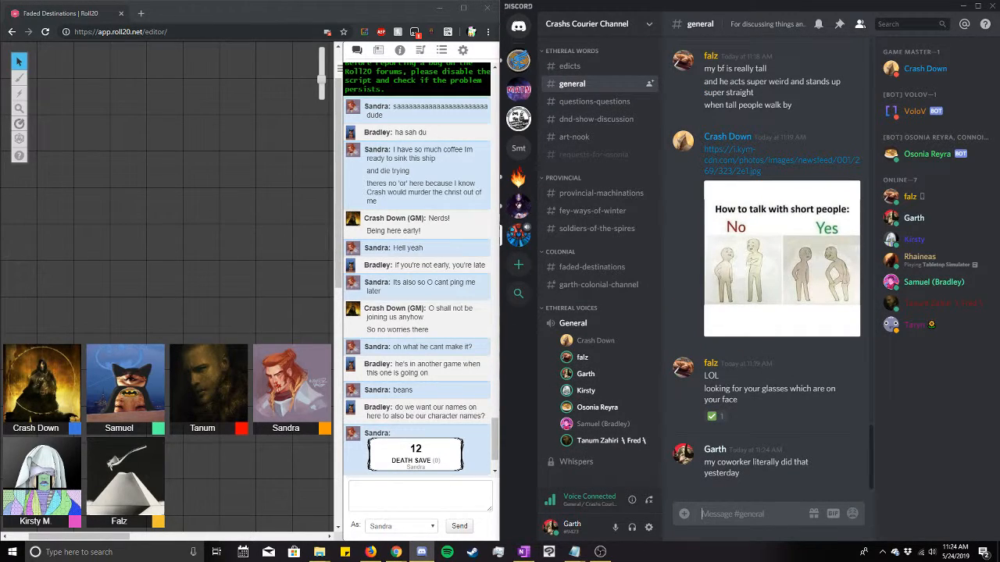
Open Garth's Journal from the Journal list and enter its edit mode.
click(377, 50)
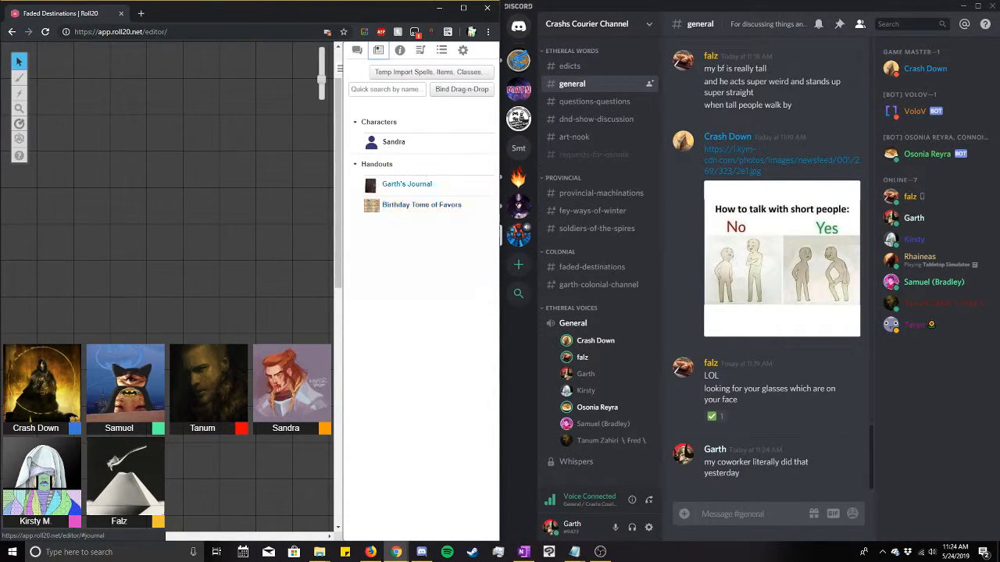
click(406, 184)
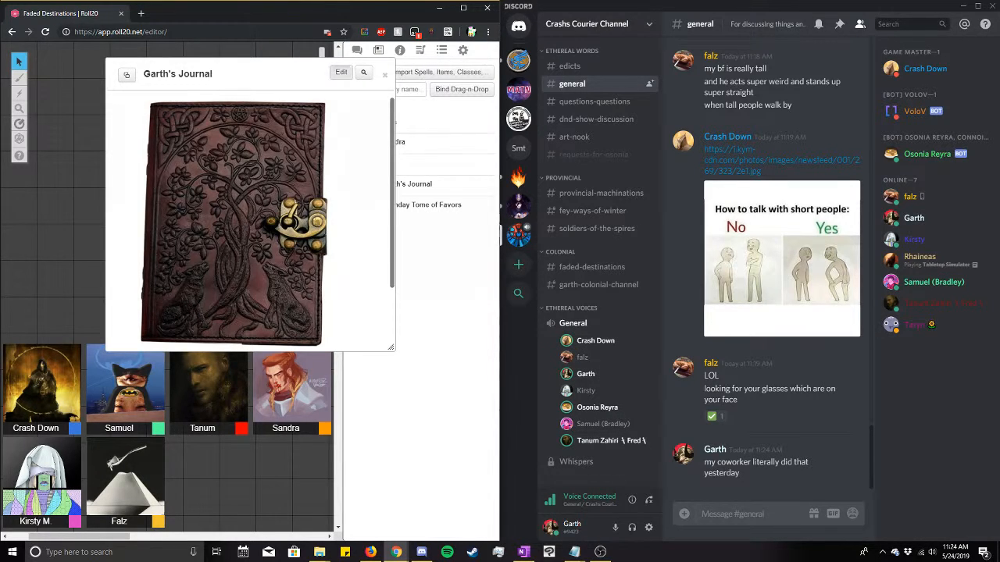
click(341, 72)
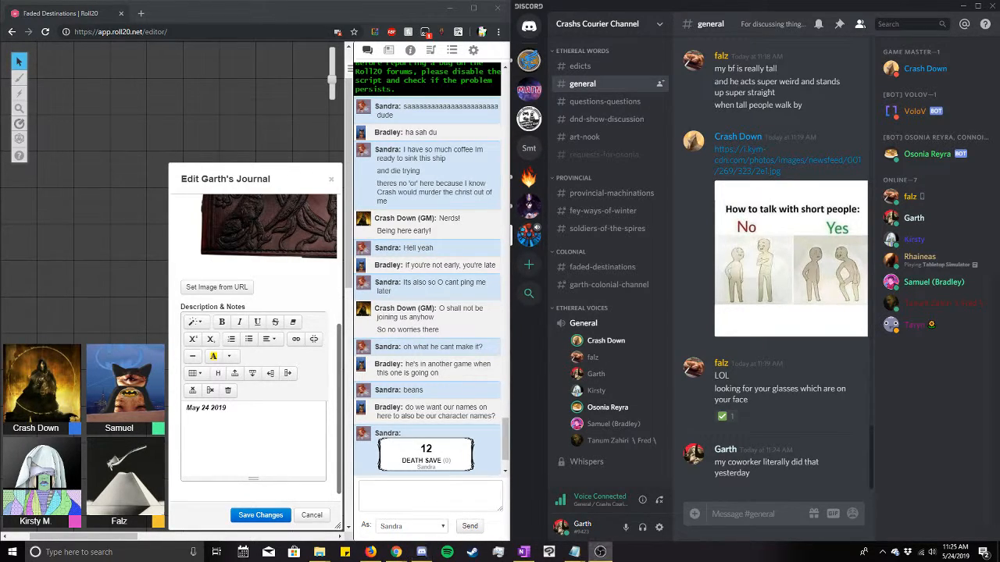
scroll(down, 3)
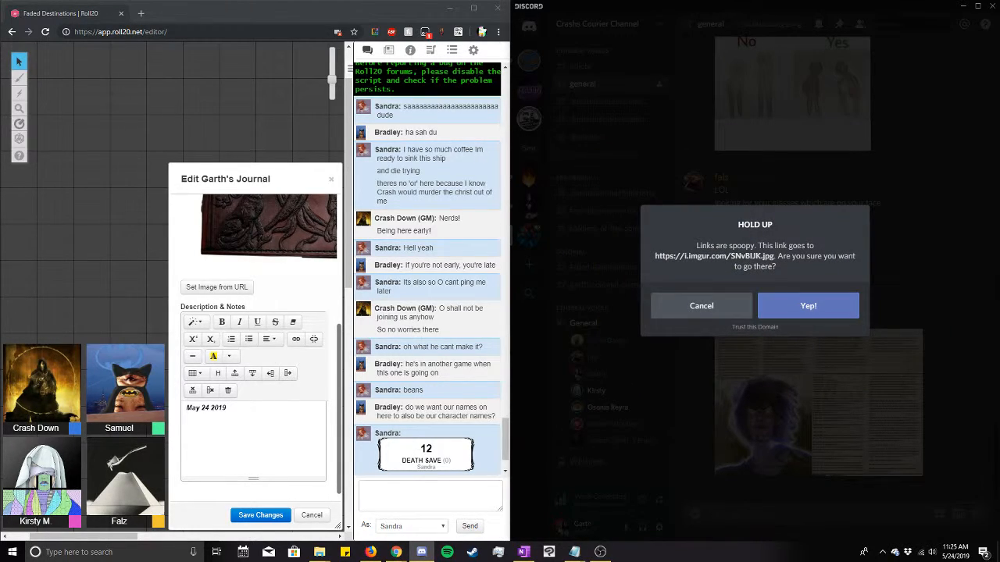
click(808, 305)
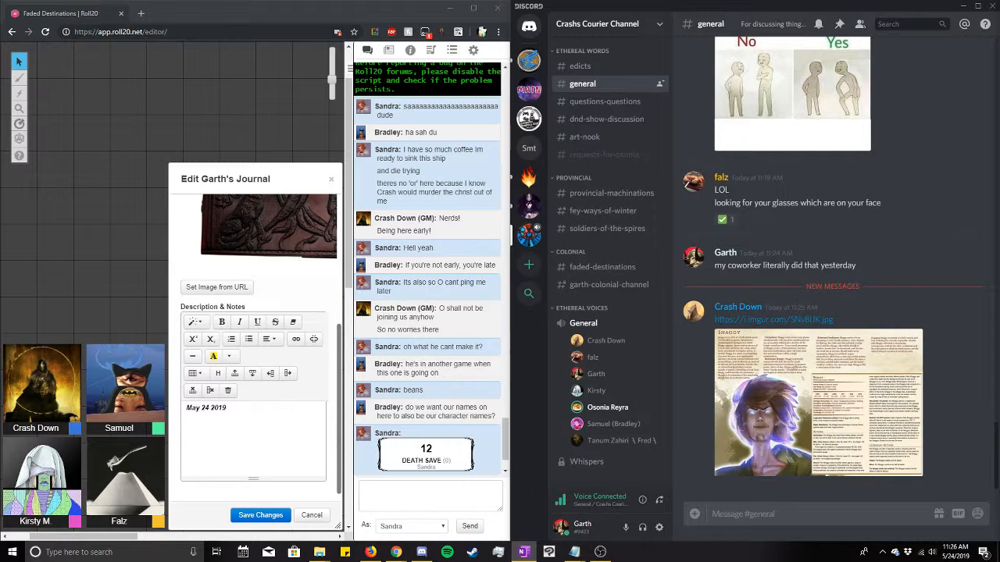
In game settings, set player video/avatar size to 'Names only'.
click(473, 50)
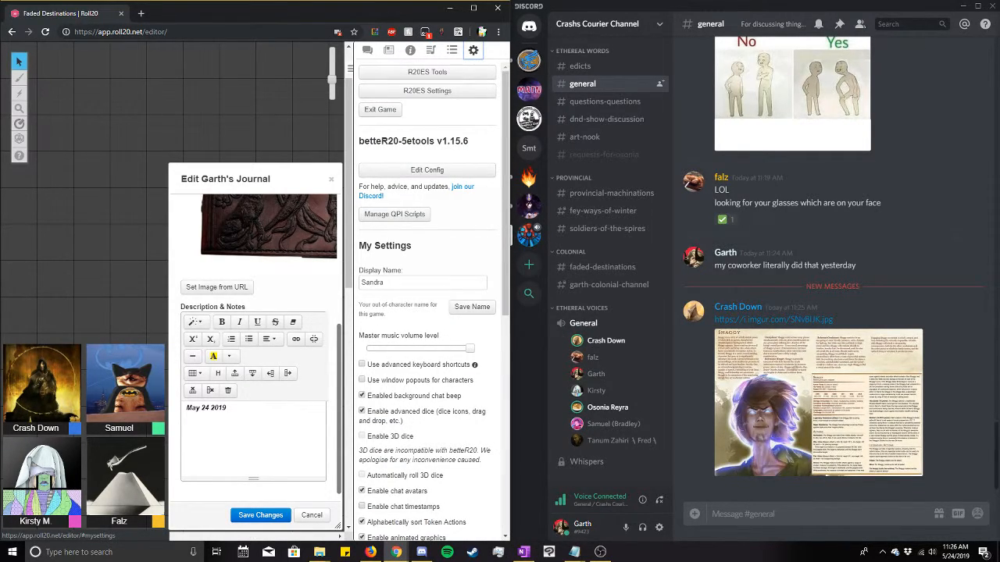
scroll(down, 3)
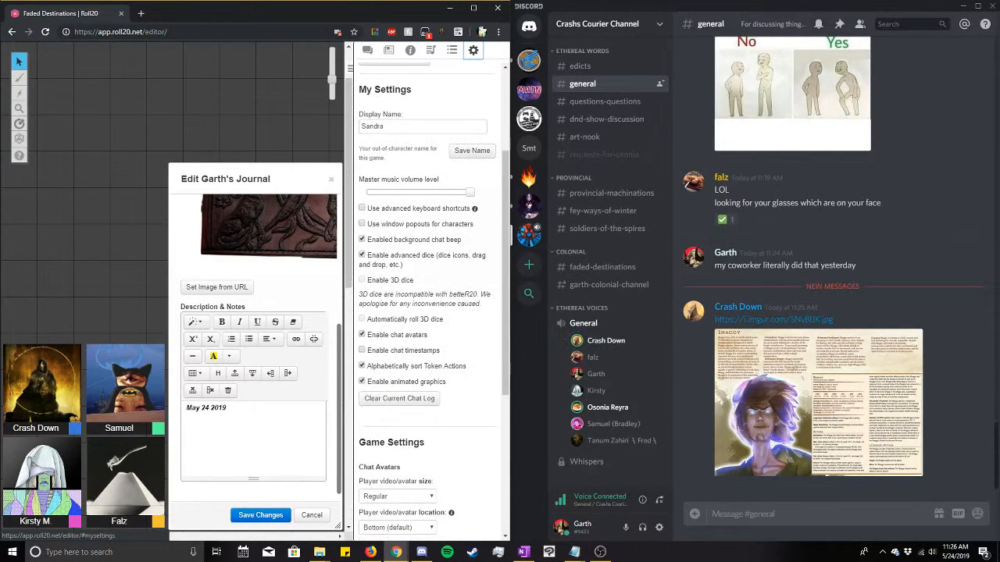
scroll(down, 3)
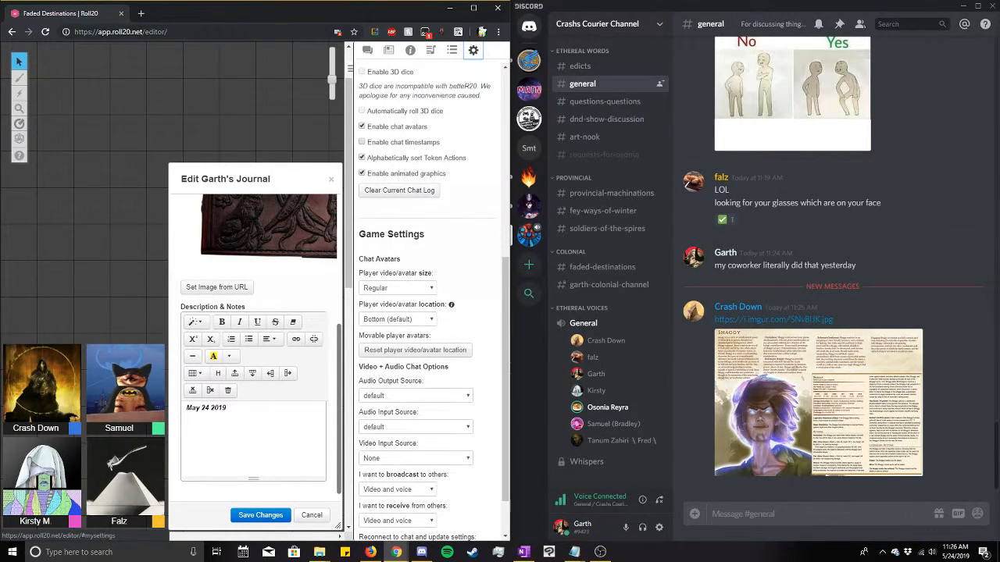
click(398, 287)
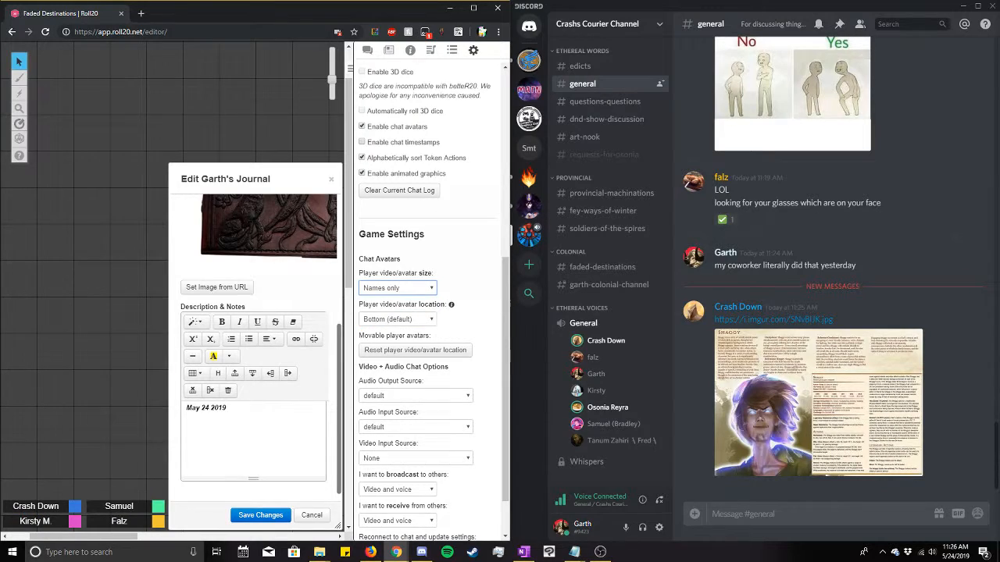
Try avatar location Top, then return it to Bottom (default).
click(397, 318)
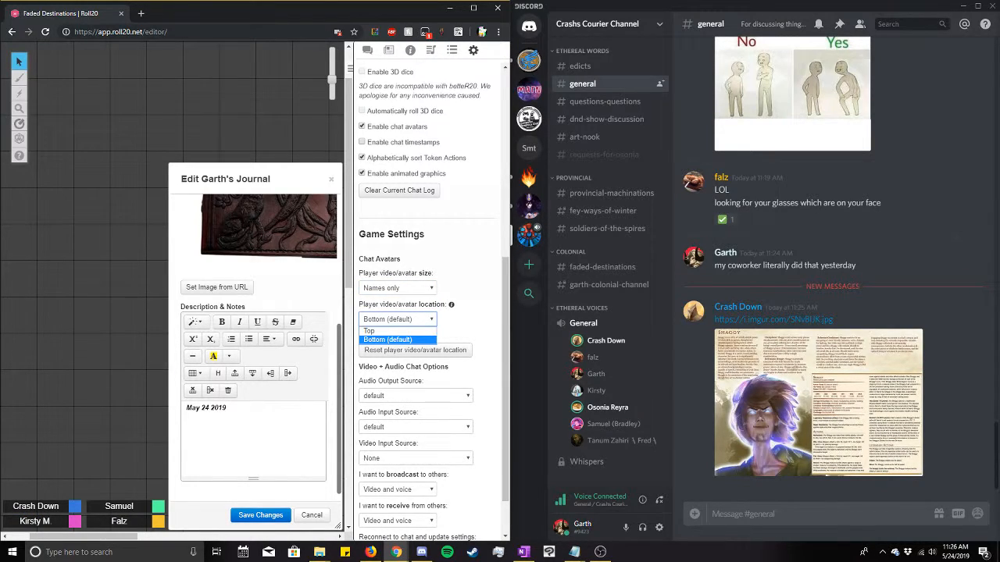
click(368, 330)
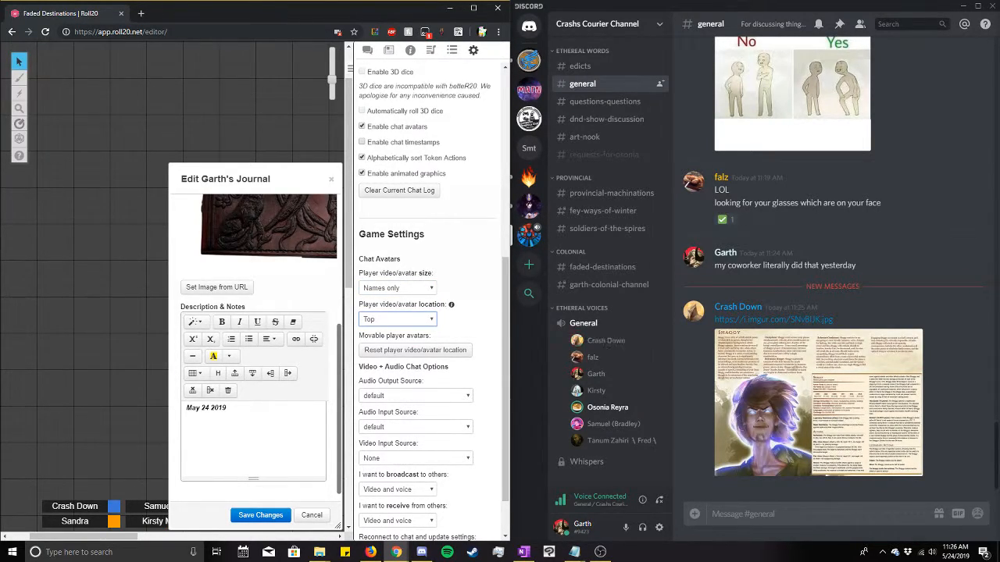
click(398, 318)
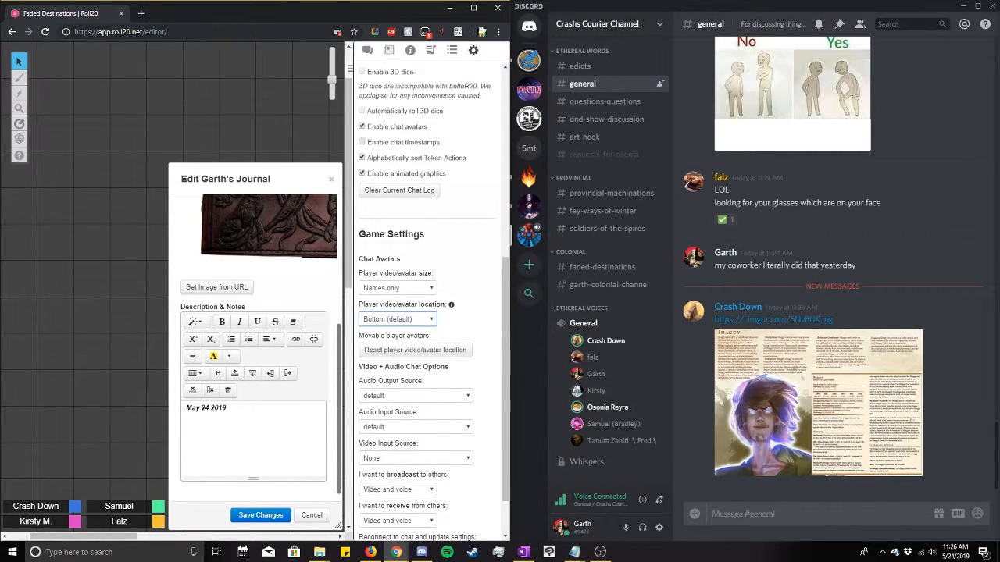
scroll(down, 3)
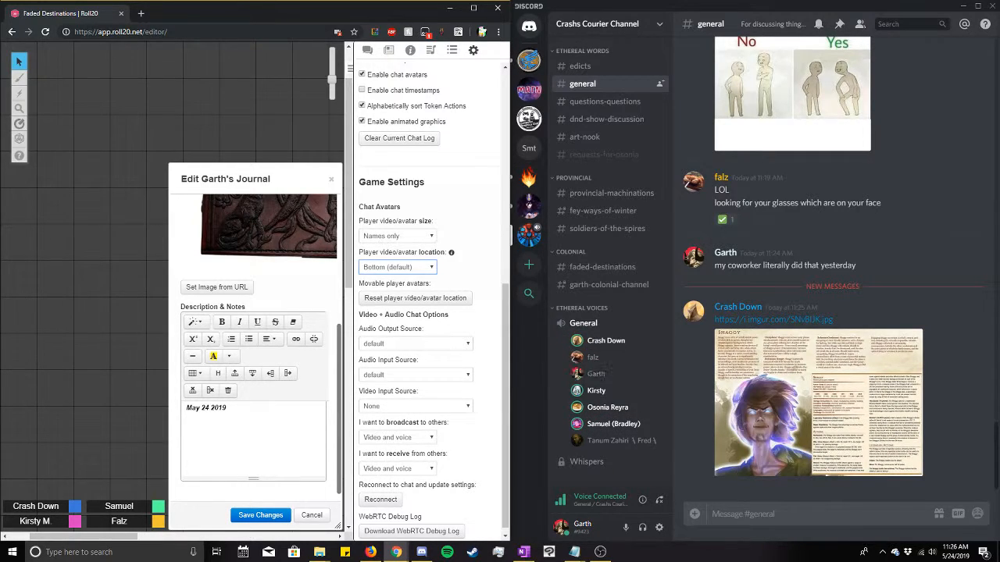
right_click(414, 328)
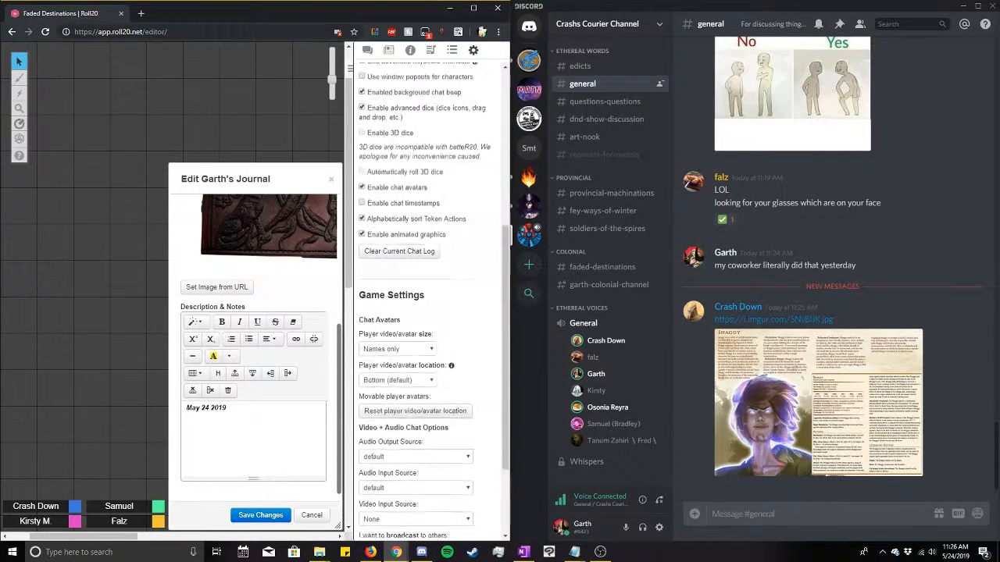
scroll(up, 3)
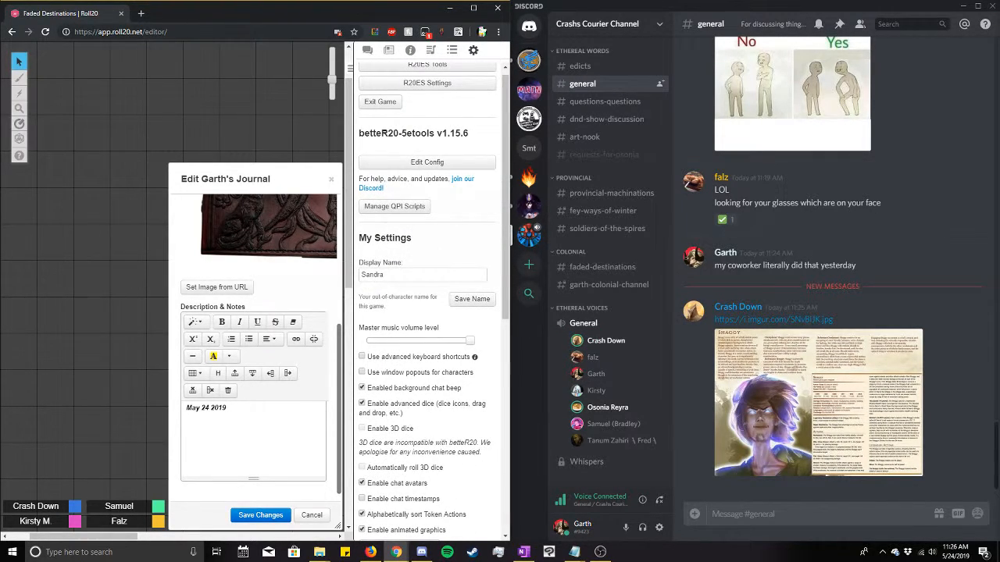
Return to the Roll20 chat log and enlarge the cat photo posted in Discord.
click(367, 50)
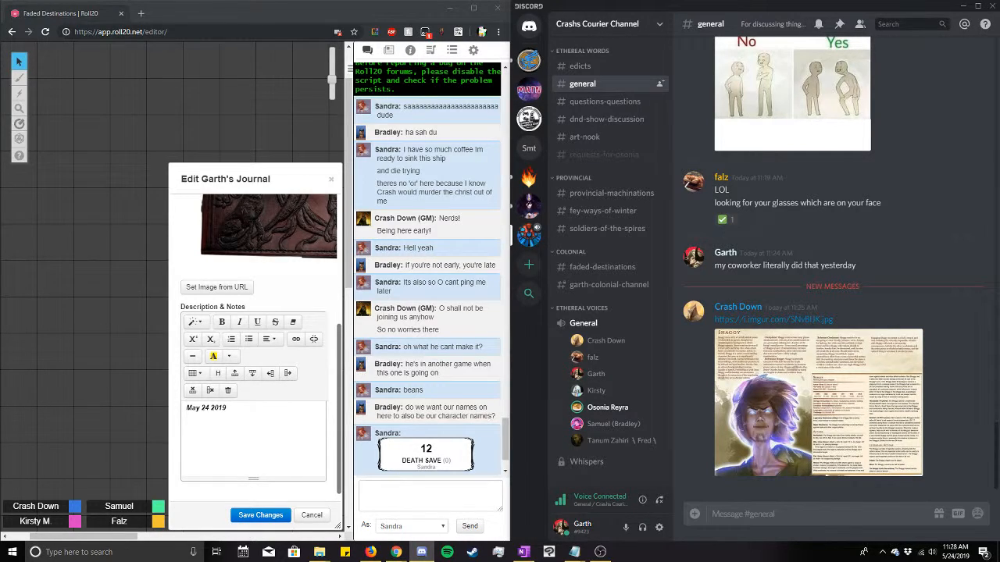
mouse_move(595, 374)
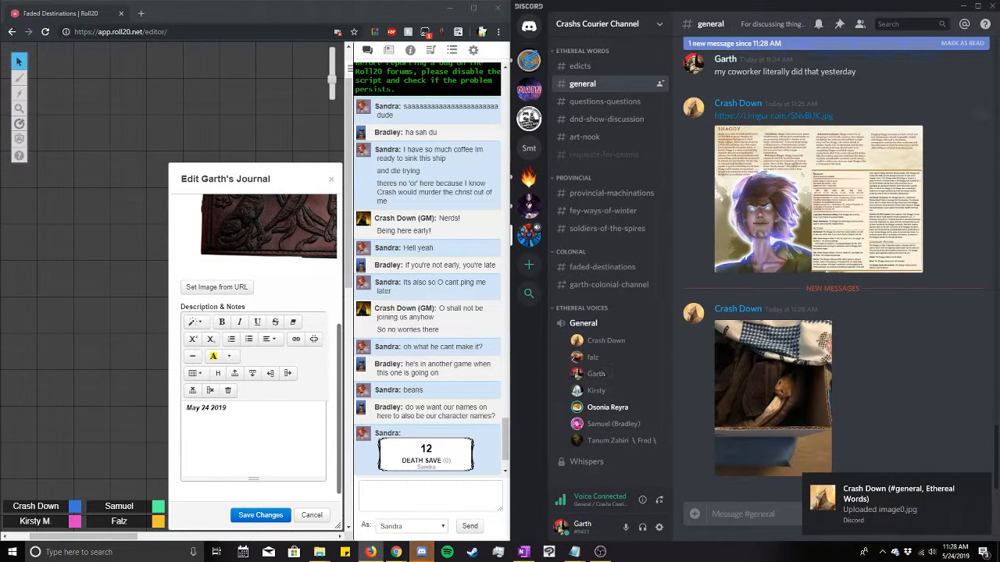
click(772, 397)
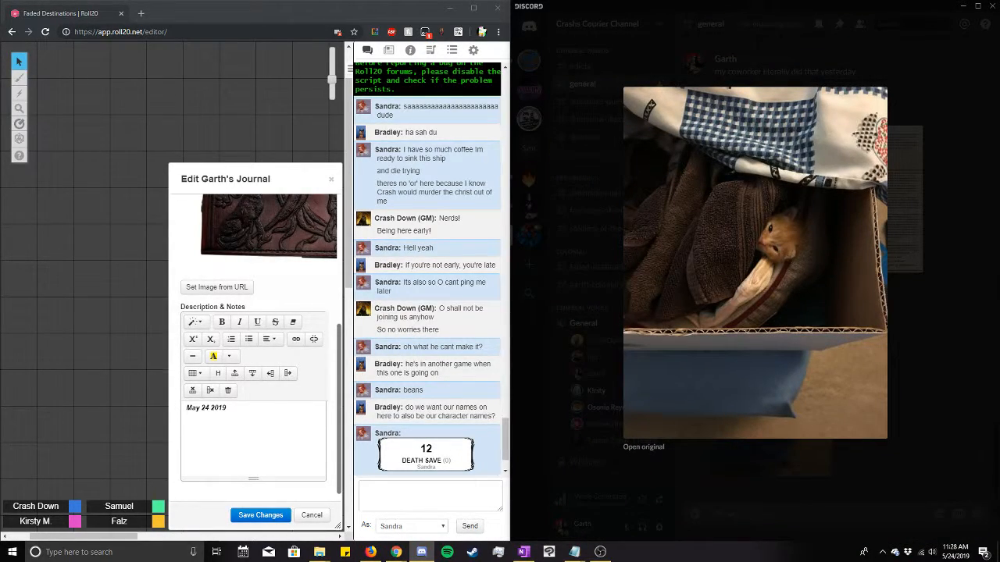